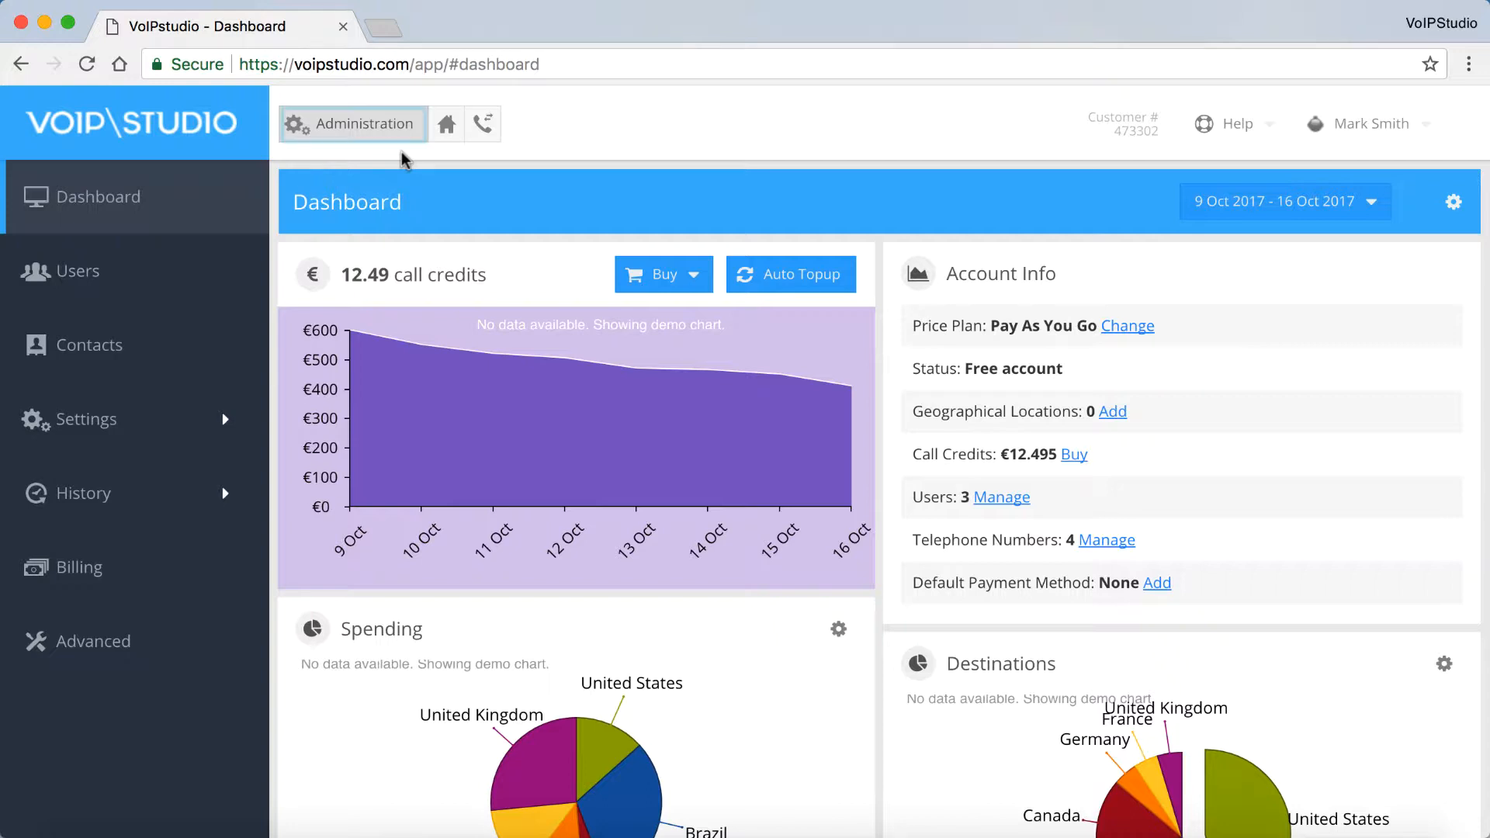
mouse_move(291, 223)
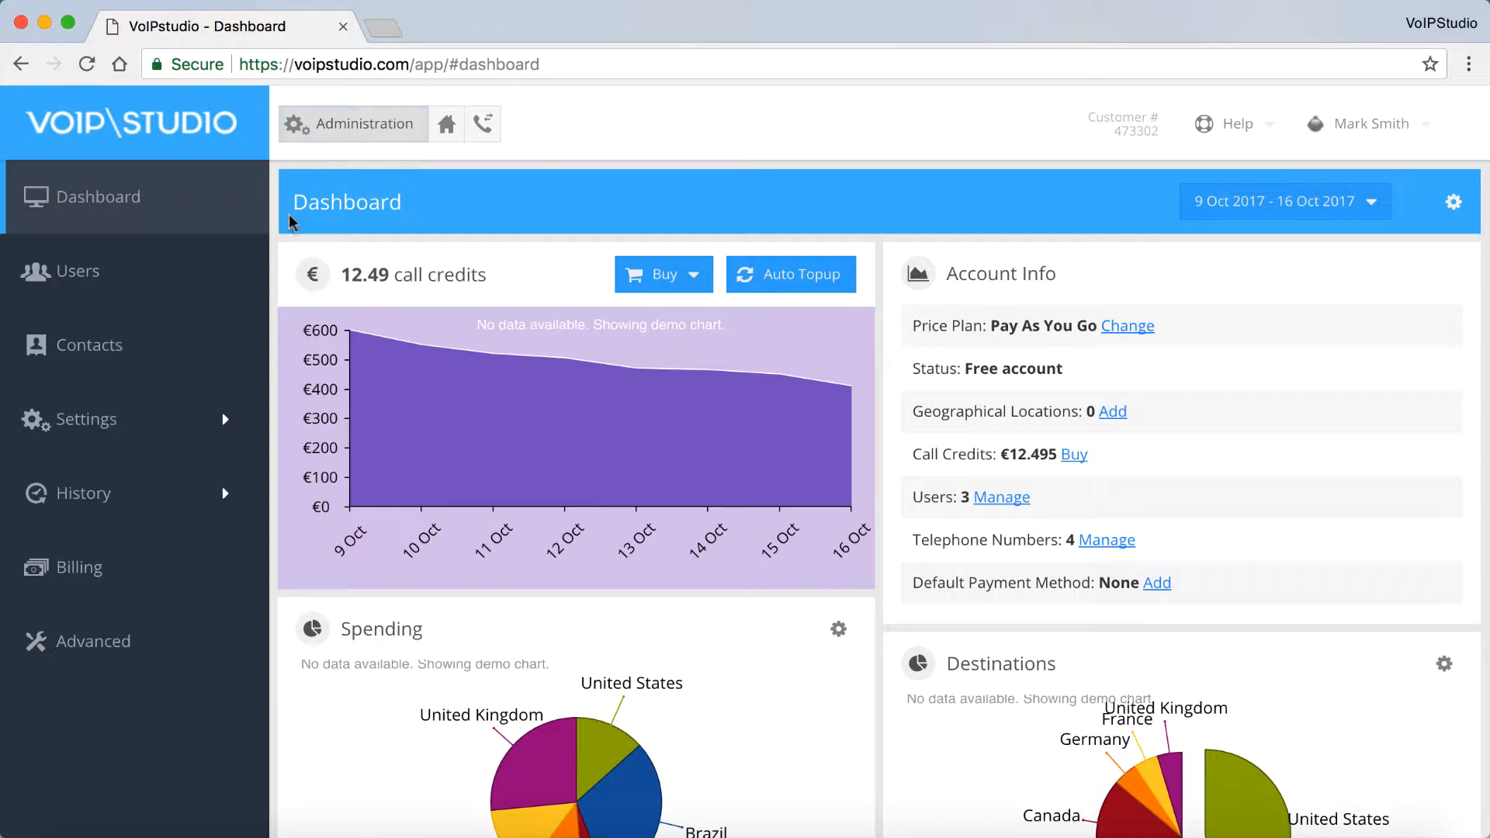
left_click(76, 270)
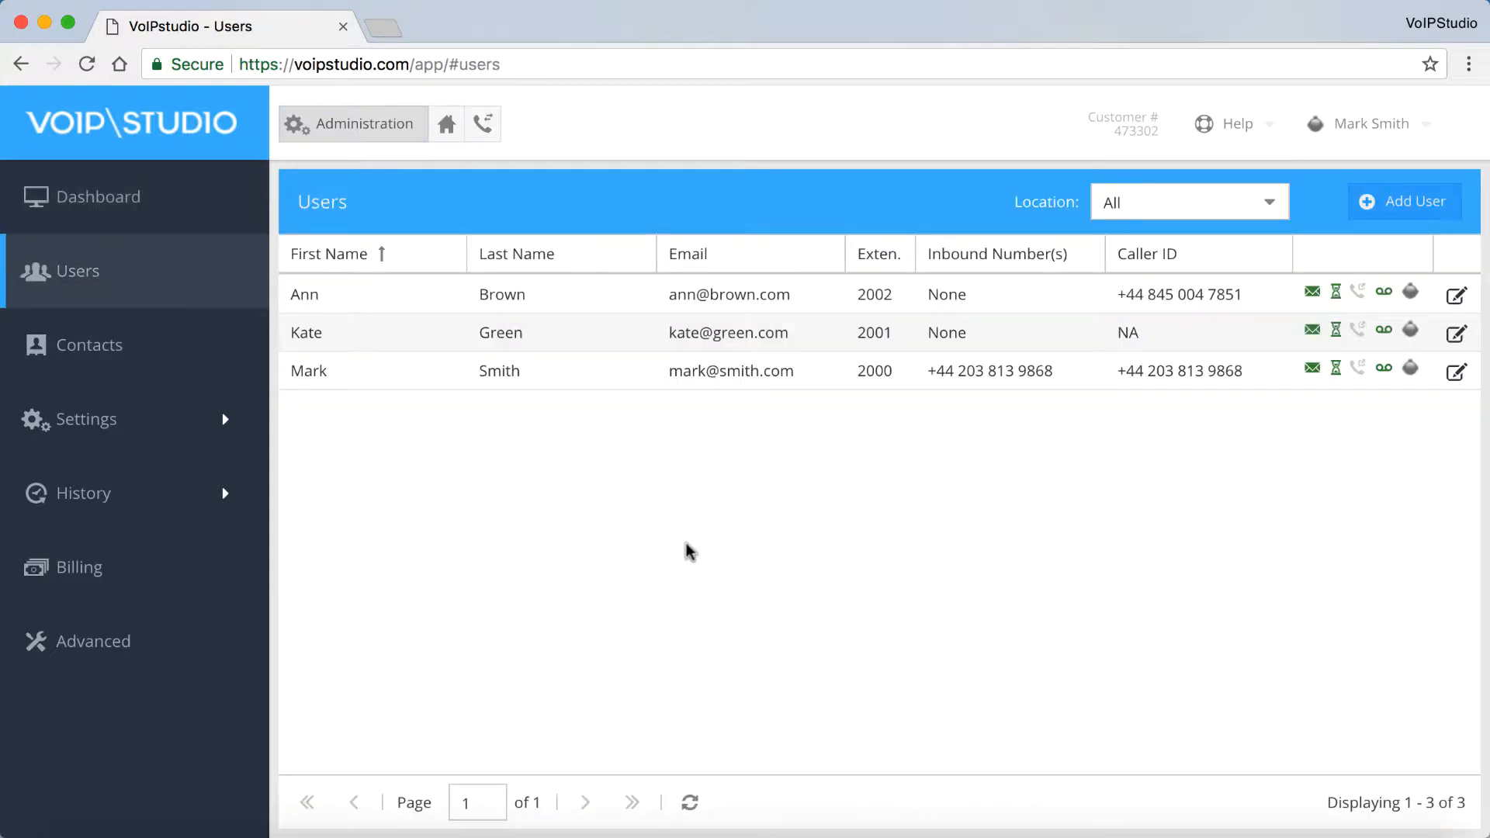
left_click(1456, 294)
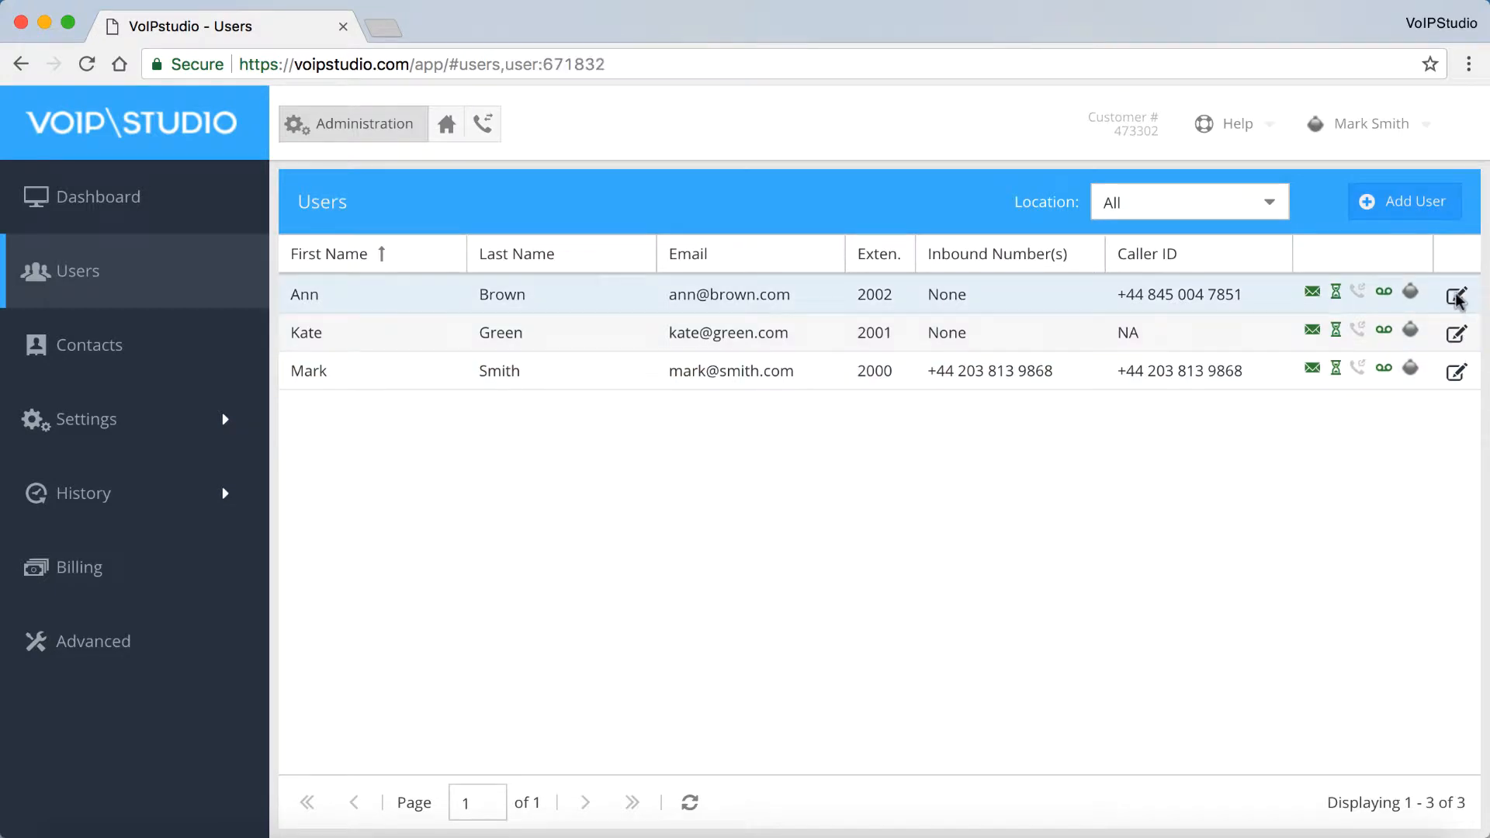
left_click(1455, 294)
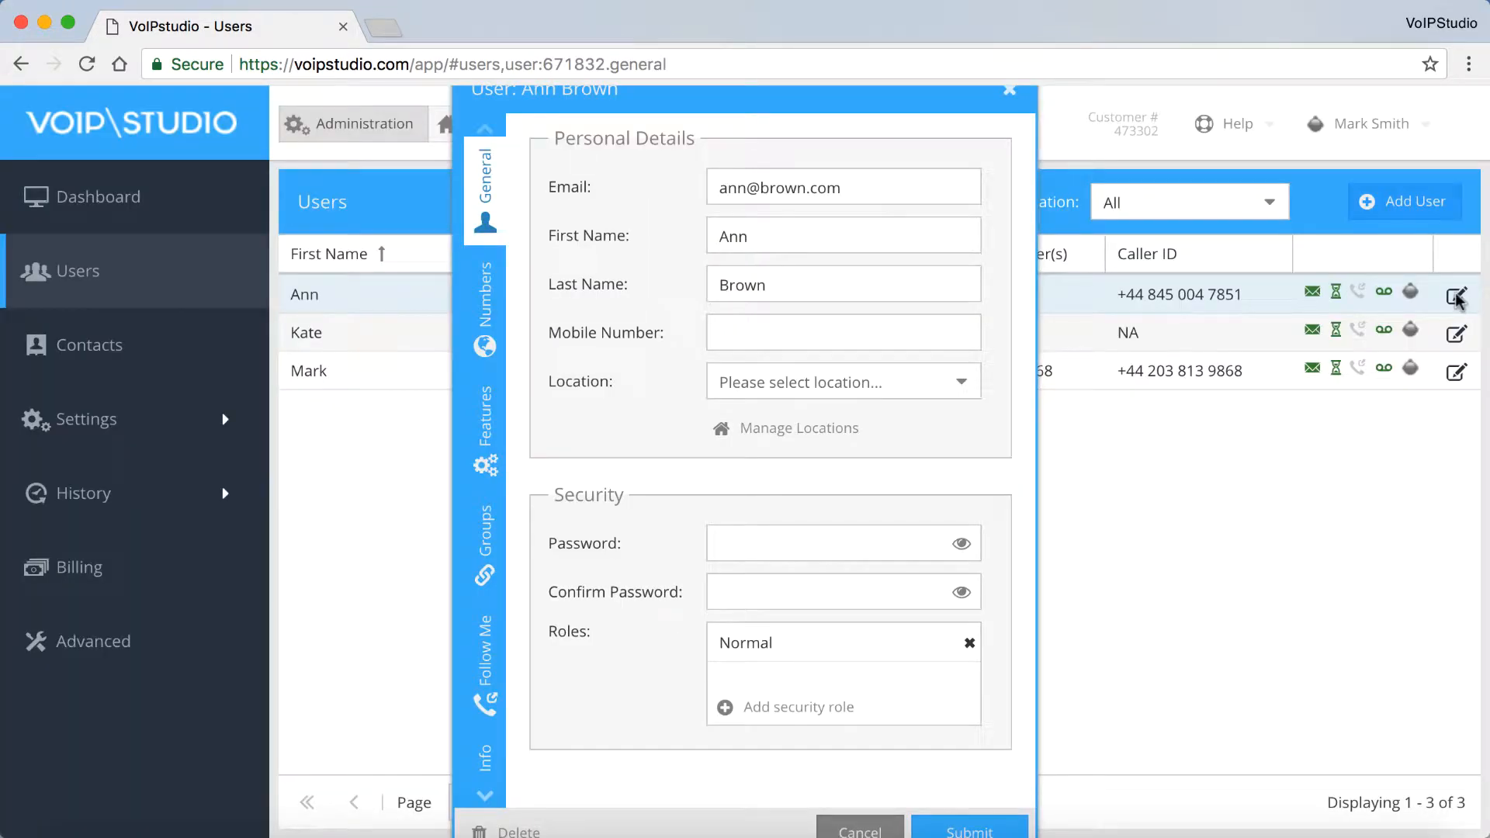
mouse_move(692, 519)
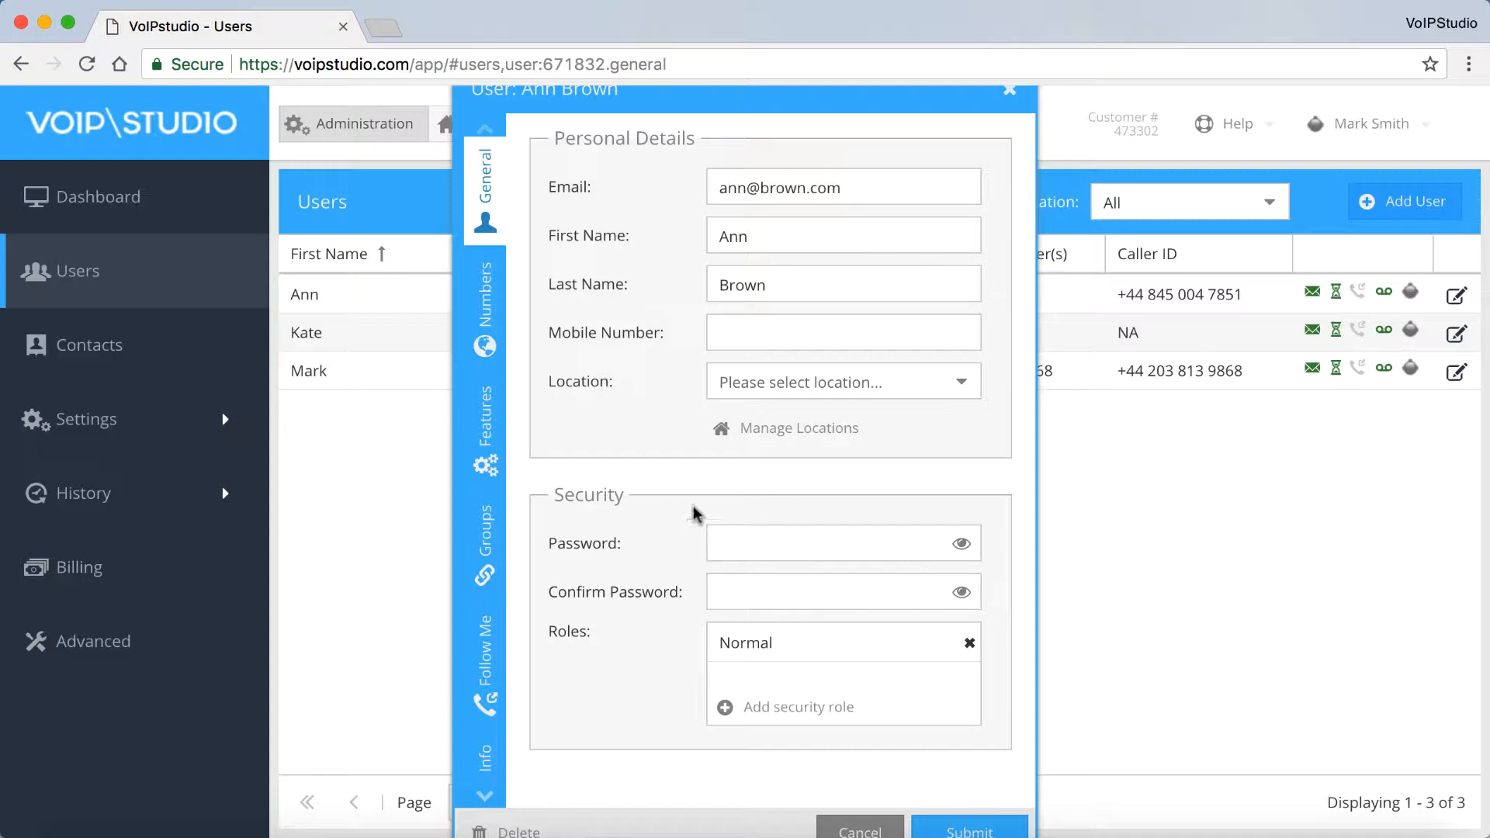
left_click(484, 416)
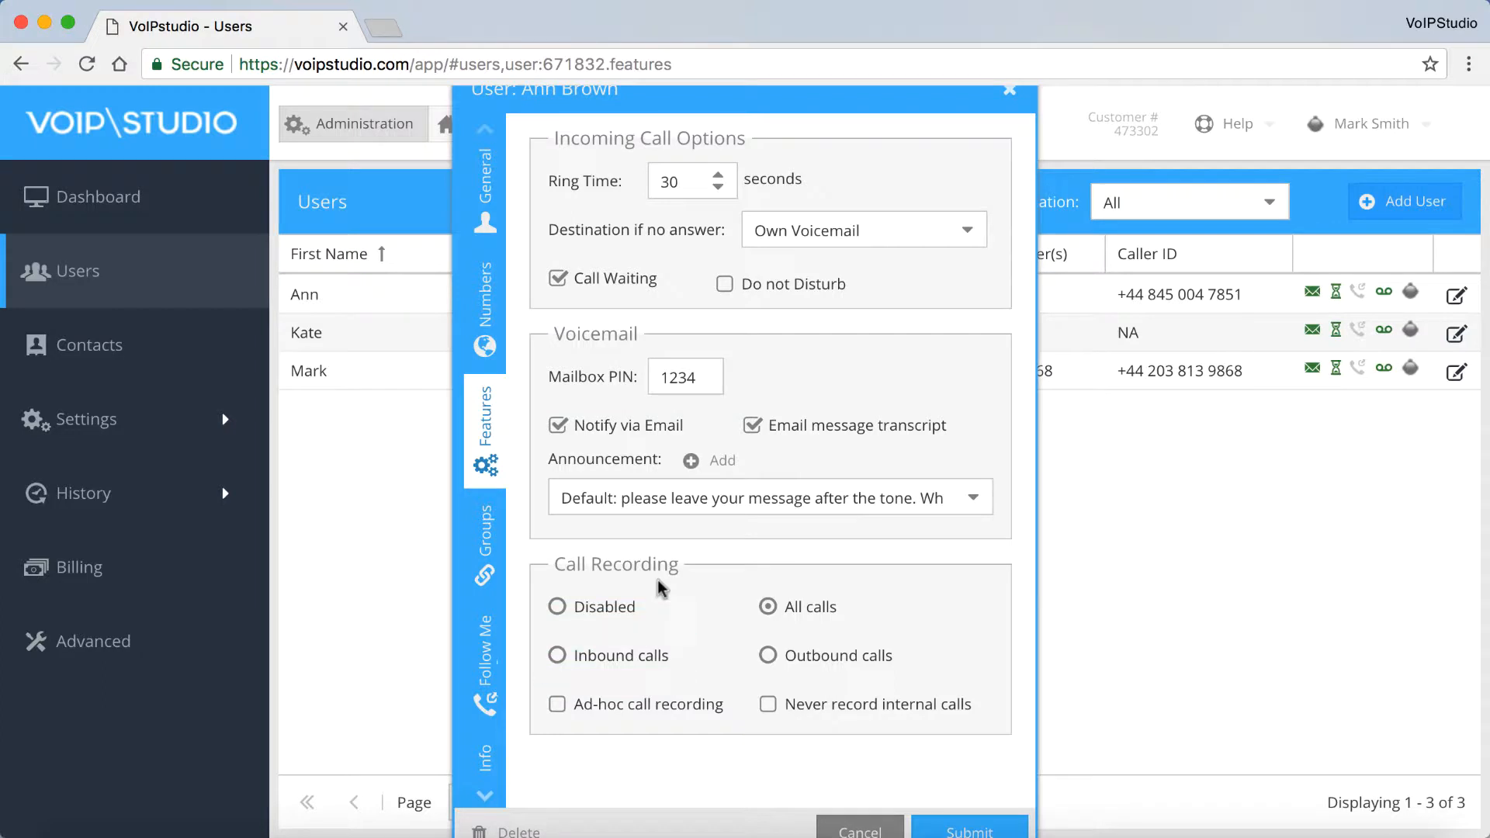
left_click(767, 607)
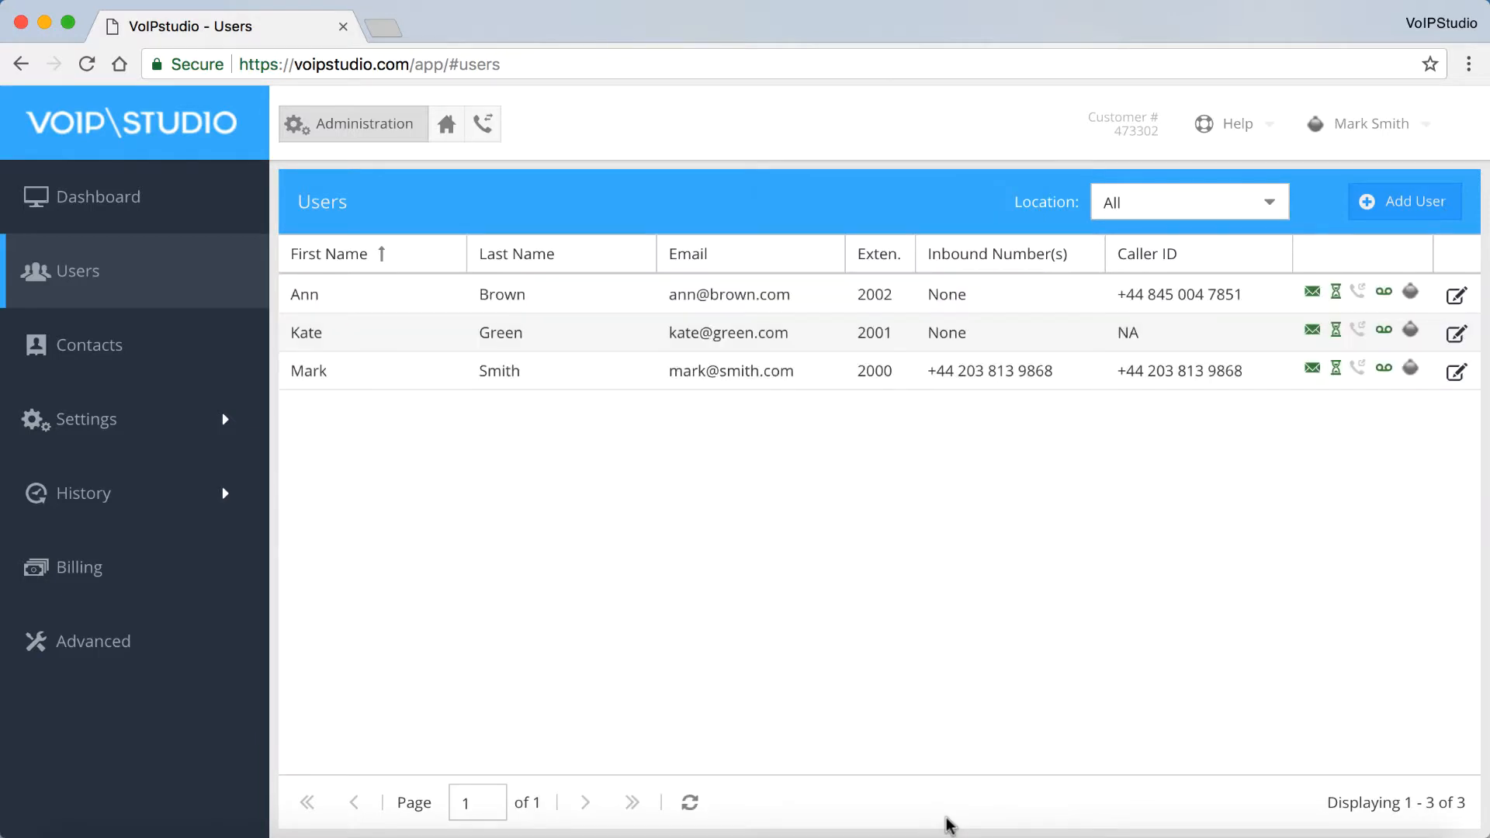
Step: Show the Call Recordings list under History in the sidebar
left_click(84, 493)
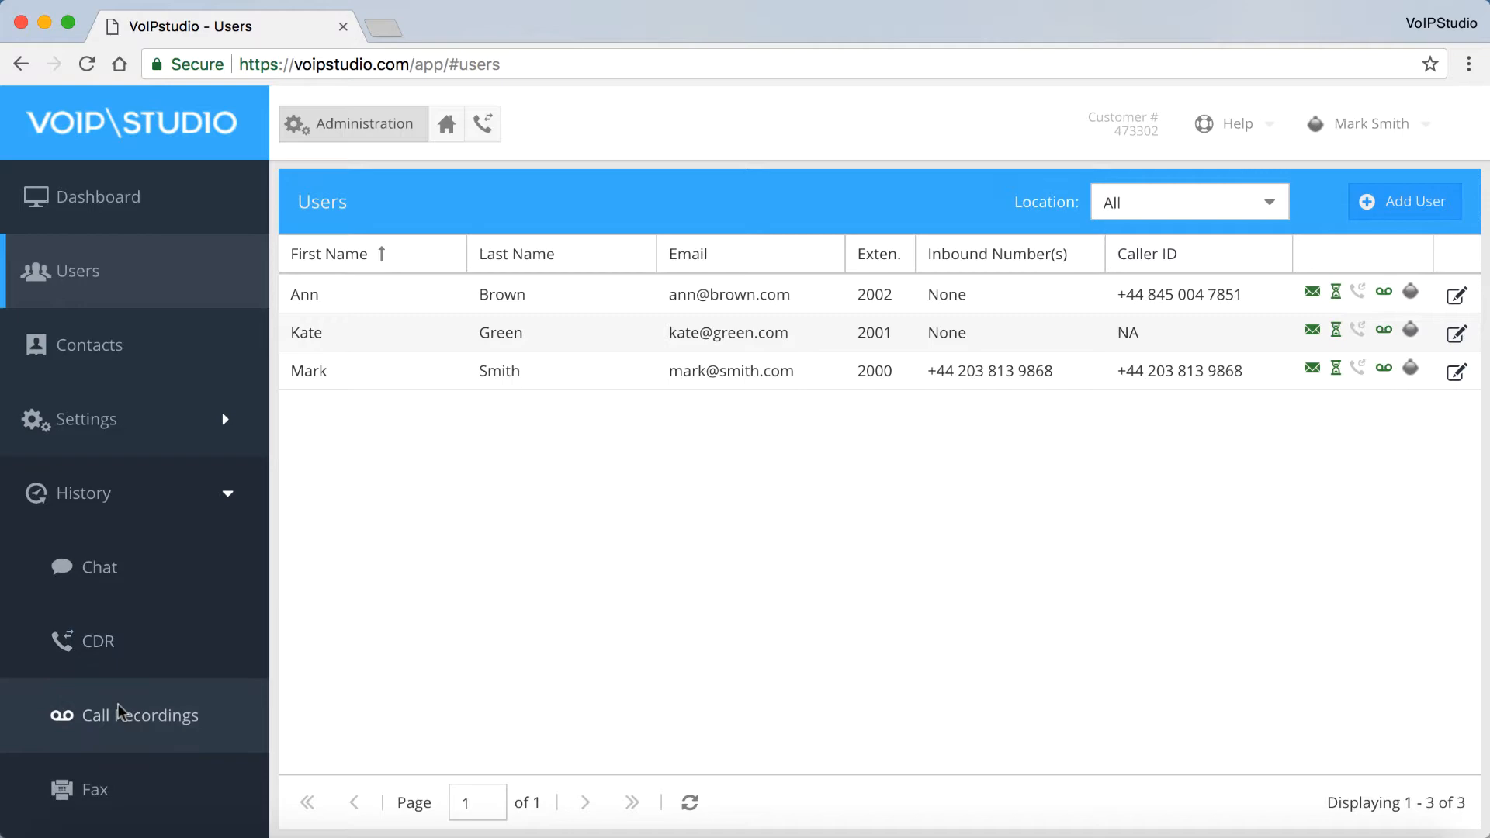
left_click(139, 715)
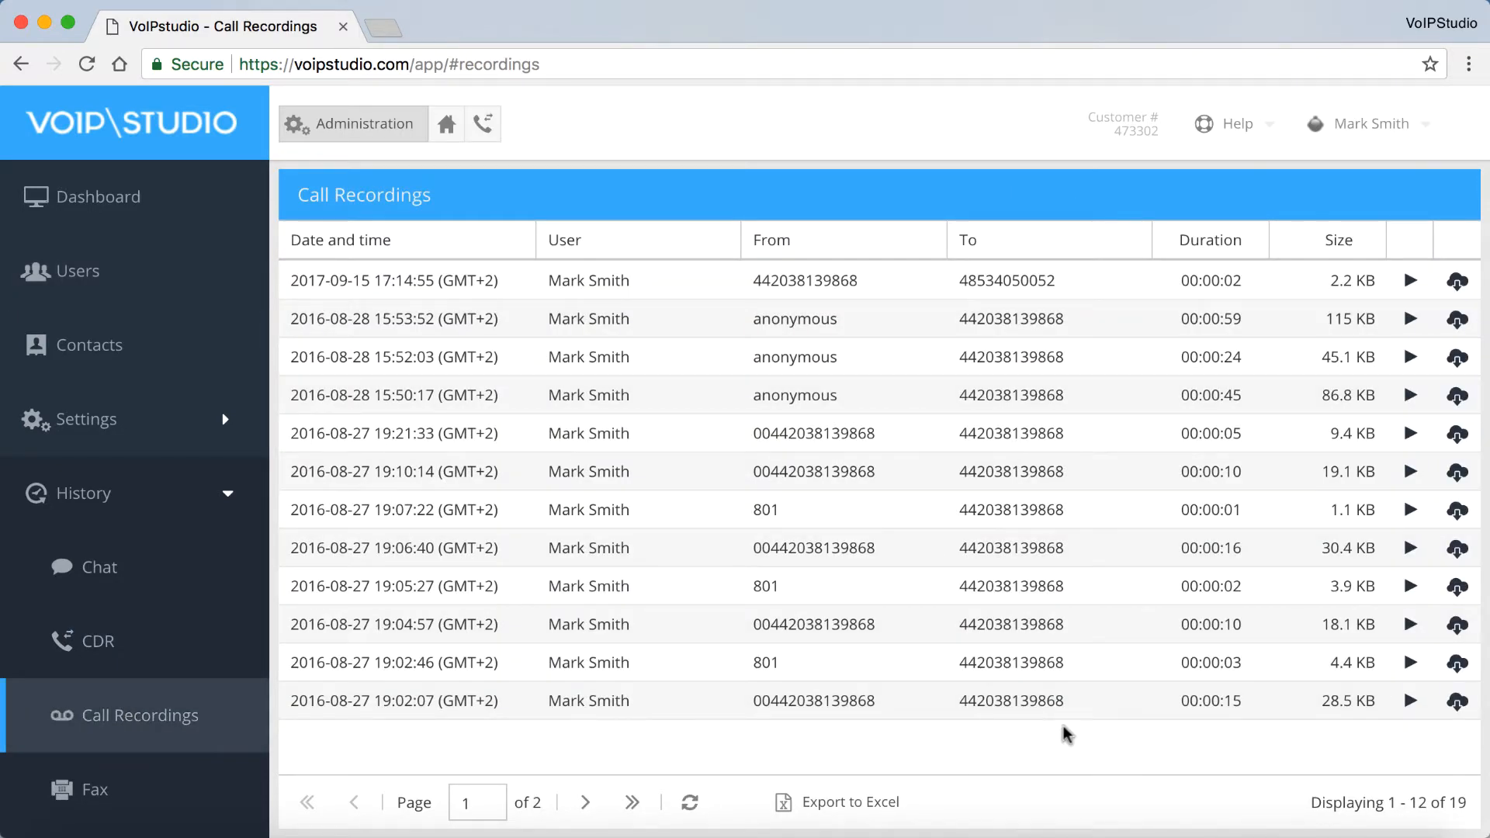
mouse_move(1411, 281)
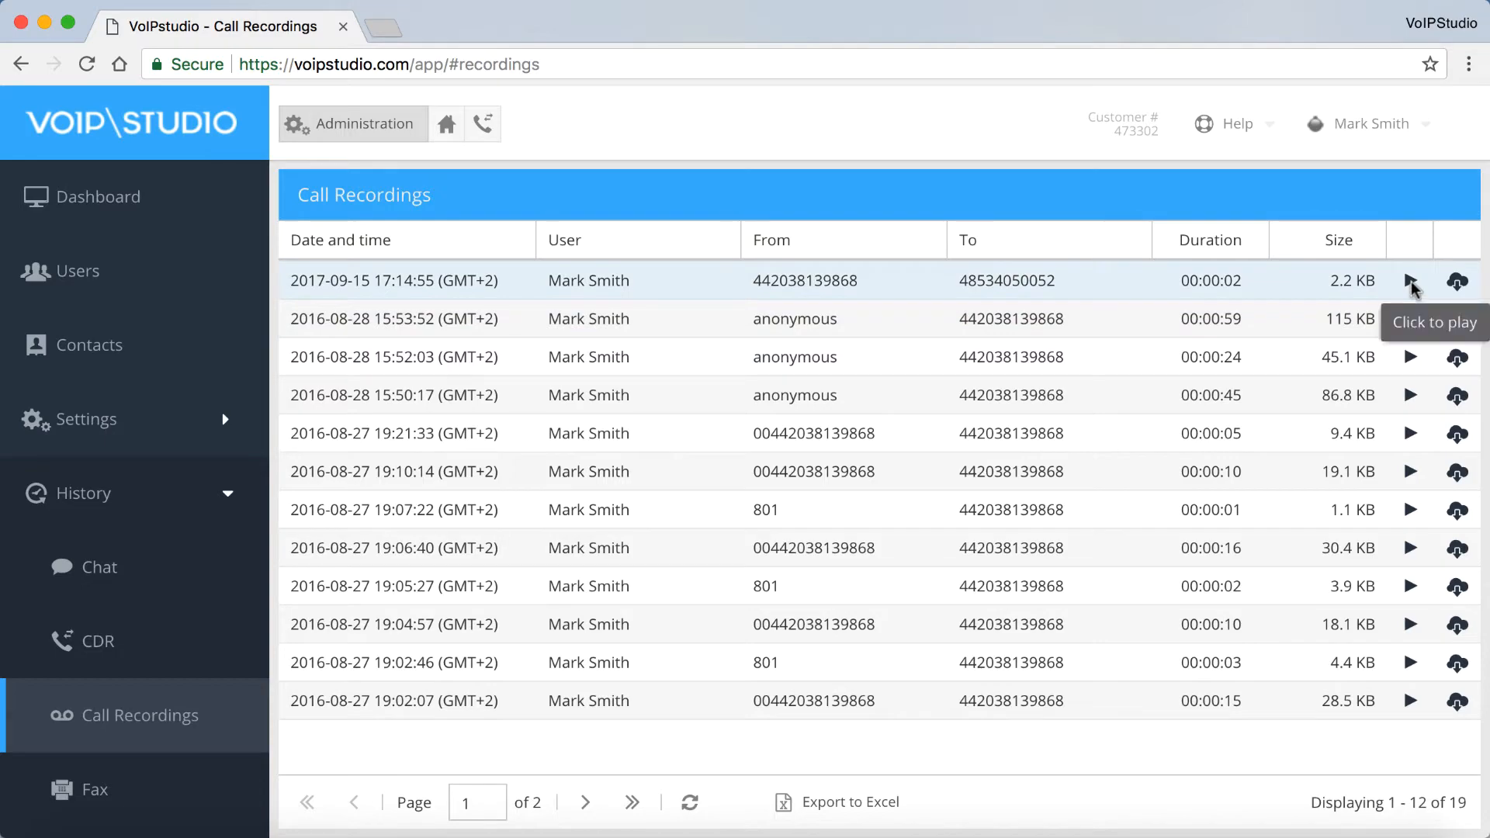
mouse_move(1455, 279)
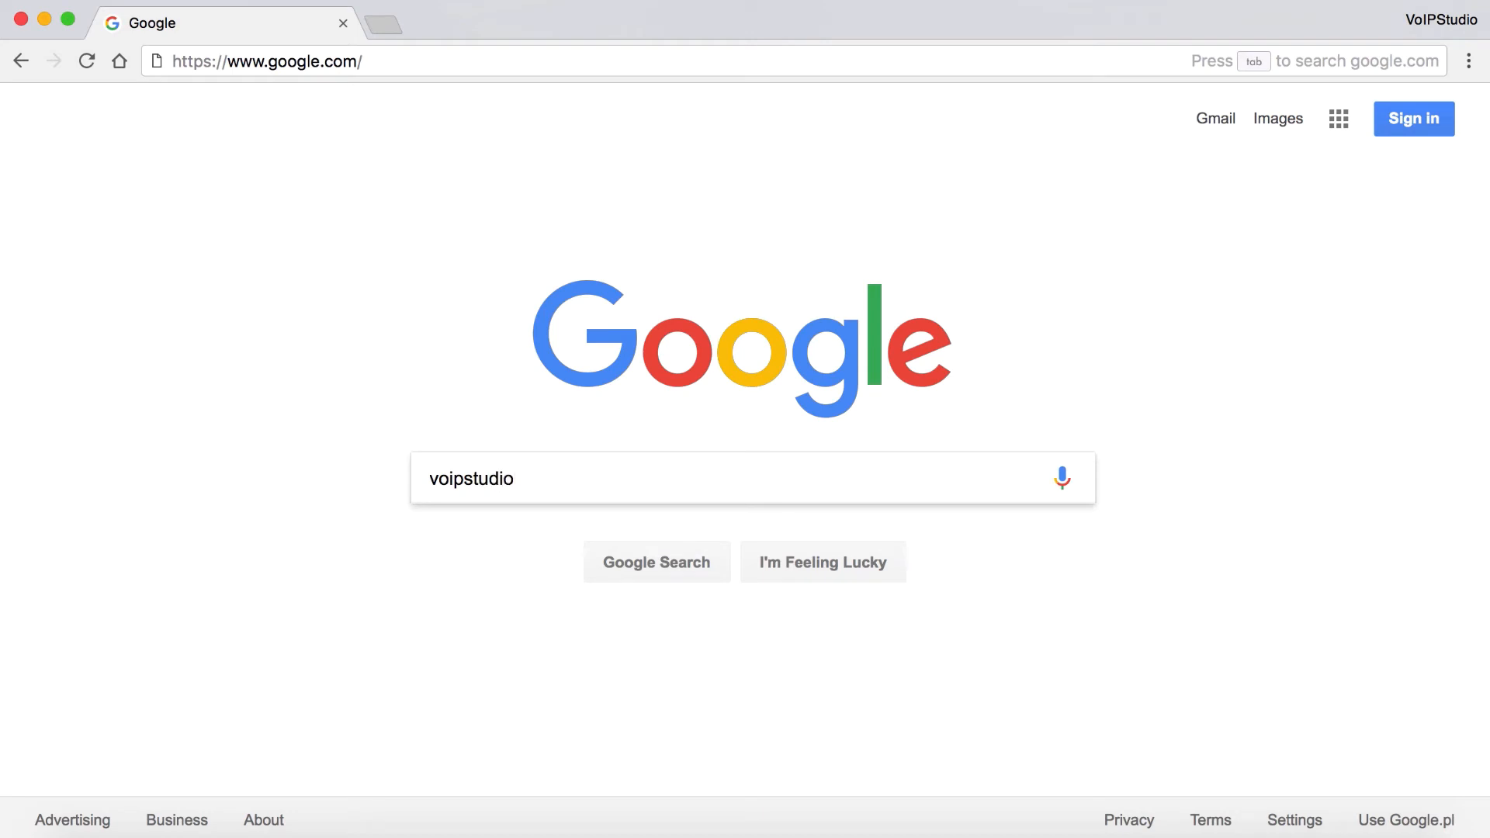
Step: Complete the search as 'voipstudio.com' and run it
type(".com")
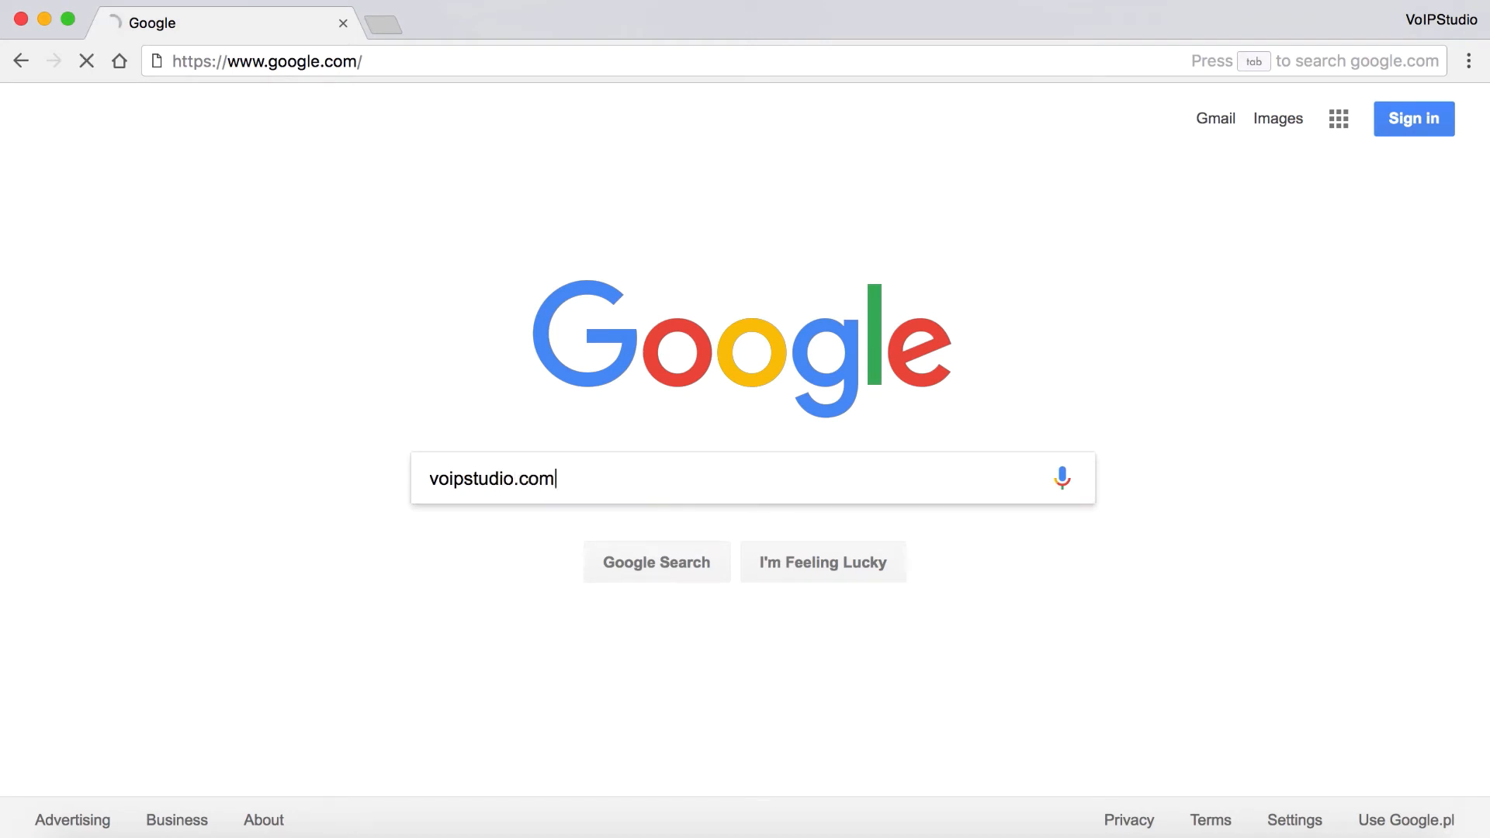